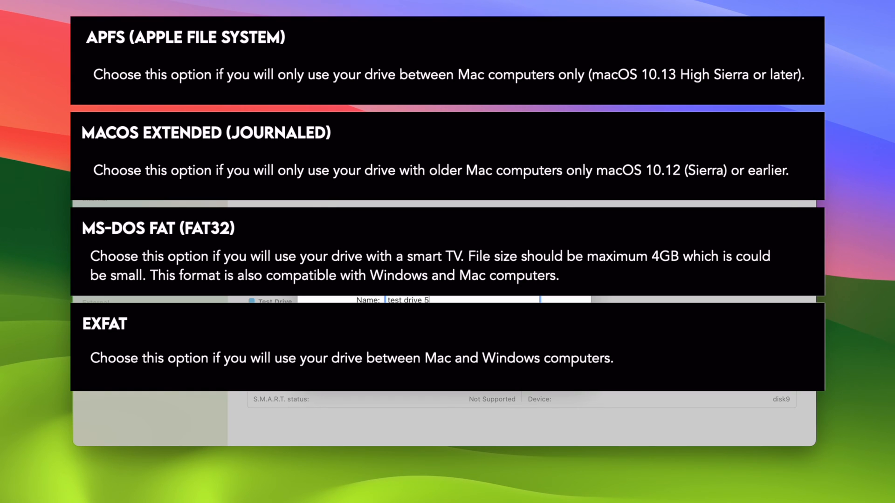
Scroll the Disk Utility sidebar to locate the USB SanDisk 3.2Gen1 drive.
scroll(down, 3)
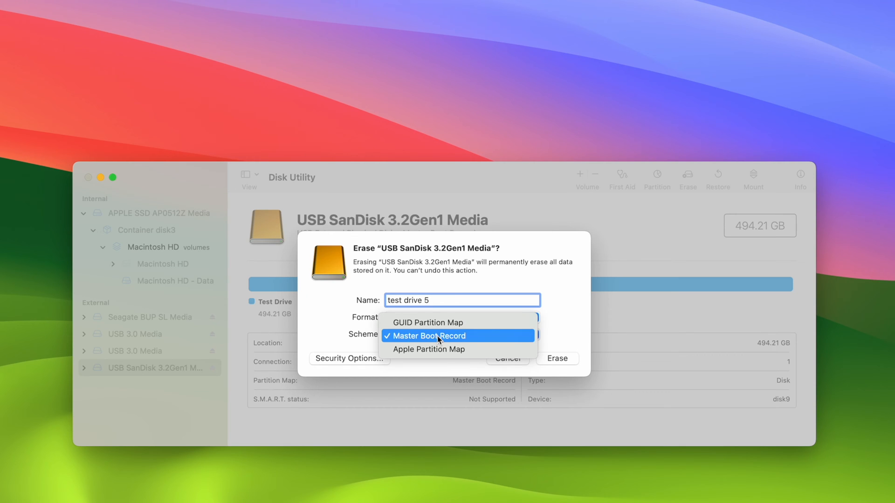
Choose GUID Partition Map as the scheme and erase the SanDisk drive.
click(428, 322)
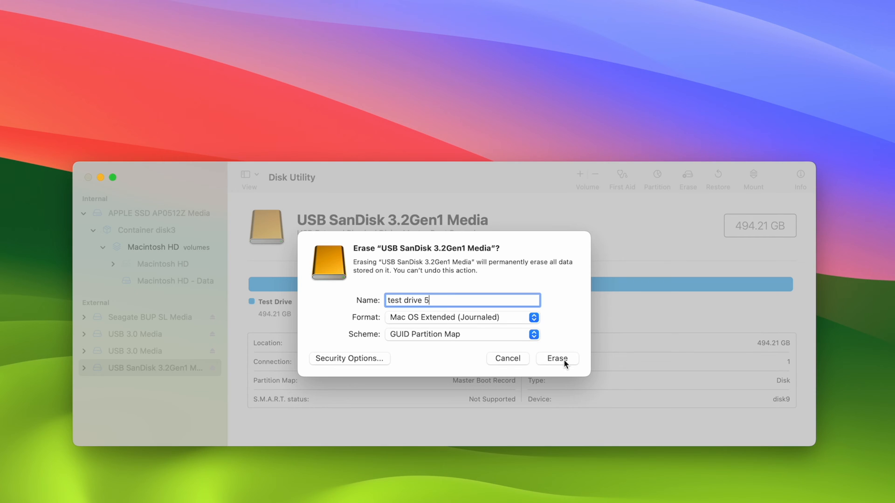
click(557, 359)
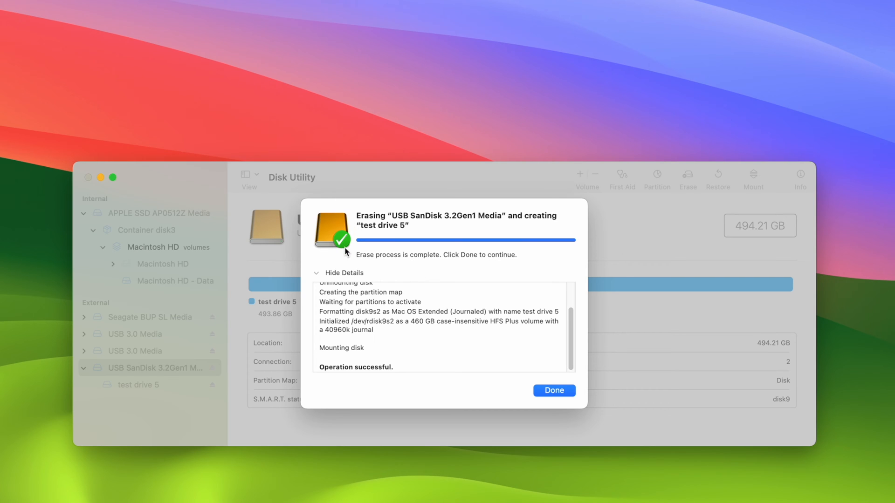
Dismiss the successful erase report for test drive 5 with Done.
click(552, 391)
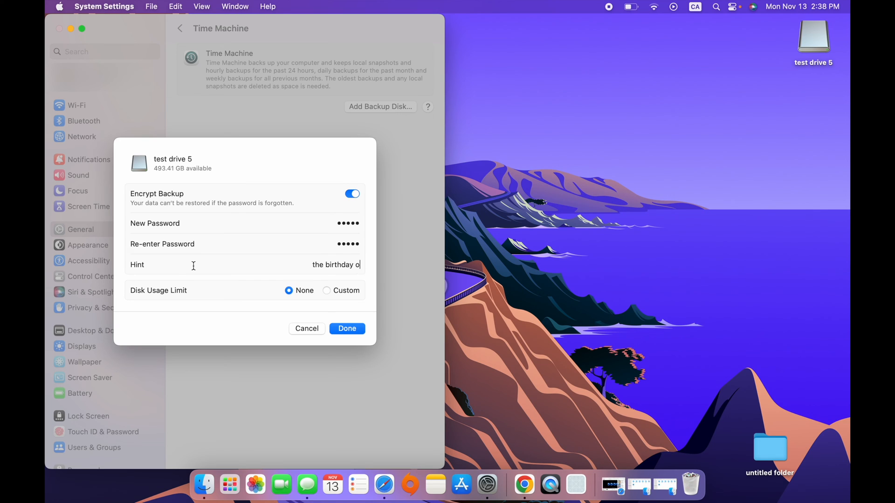
Finish the hint 'the birthday of my dog' and confirm the encryption settings.
text(f my dog)
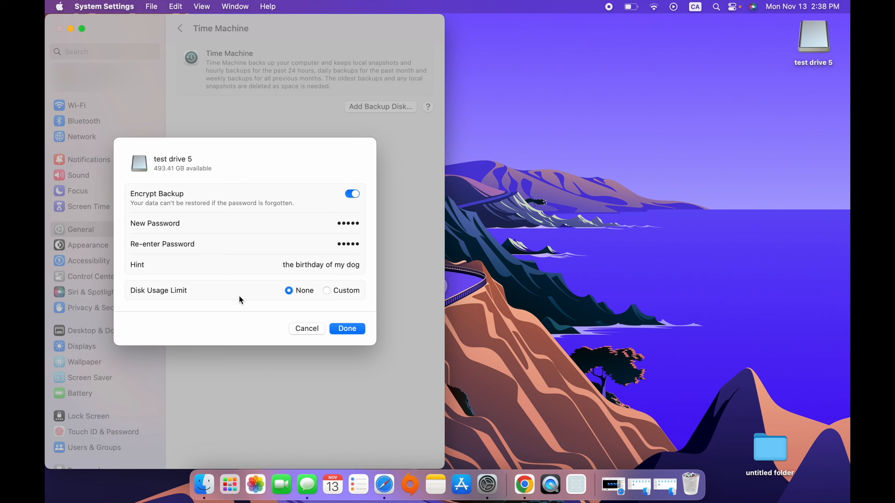
click(347, 328)
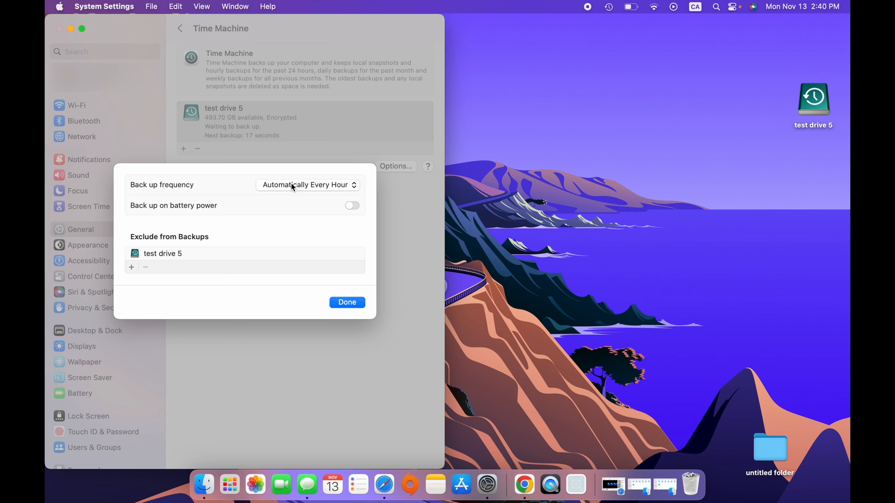
Open the backup frequency choices, currently set to Manually.
click(308, 184)
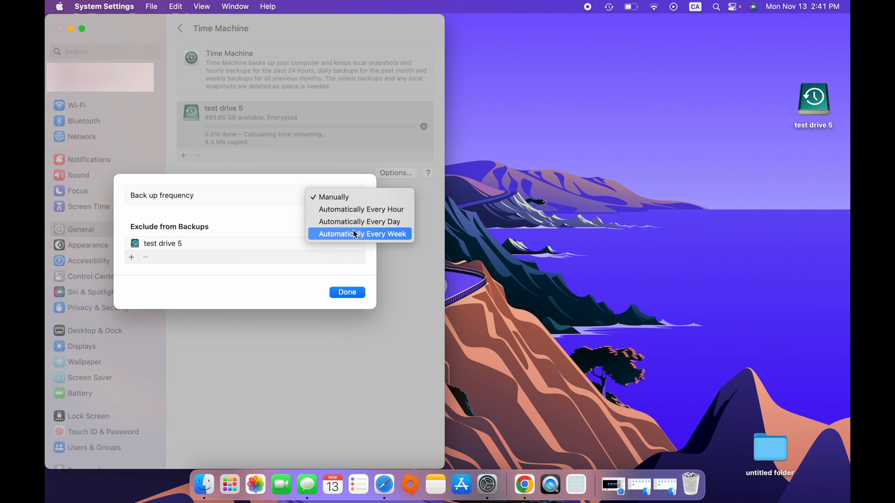
click(360, 209)
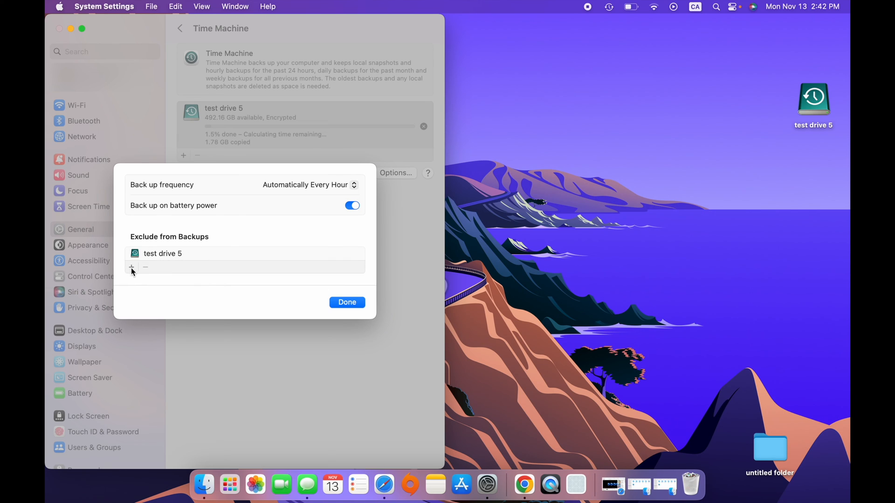
Add an item to the Exclude from Backups list.
click(131, 267)
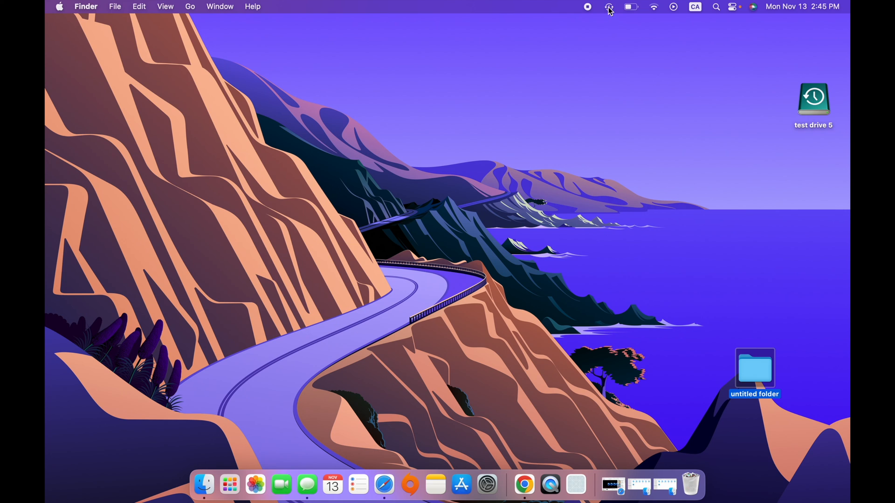
Open Time Machine's menu bar status menu from the desktop.
click(608, 6)
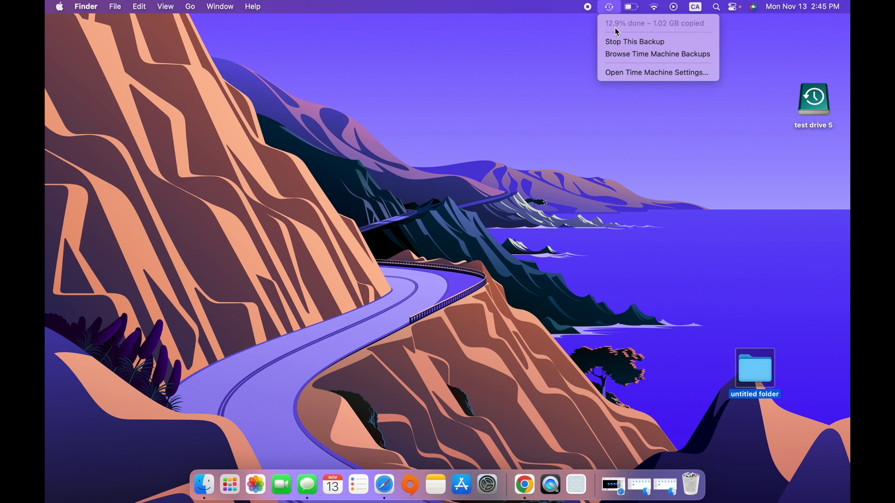
mouse_move(635, 41)
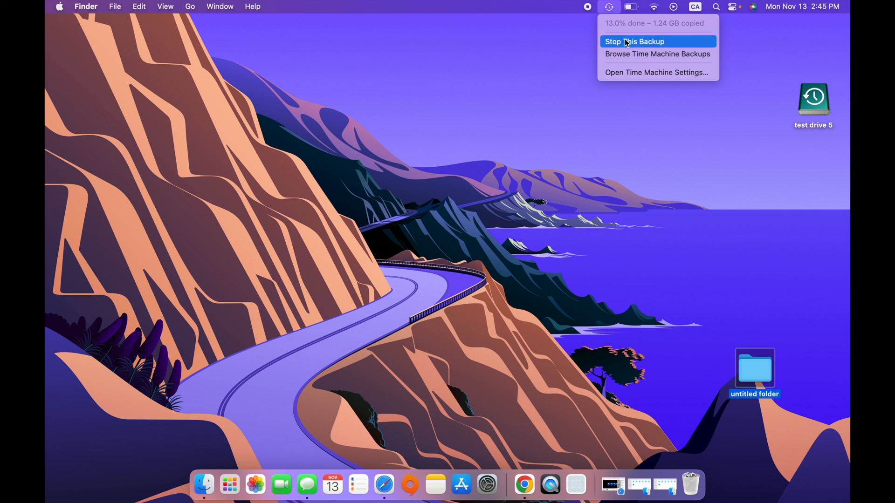
Check the backup progress to test drive 5 in the Time Machine menu.
click(634, 41)
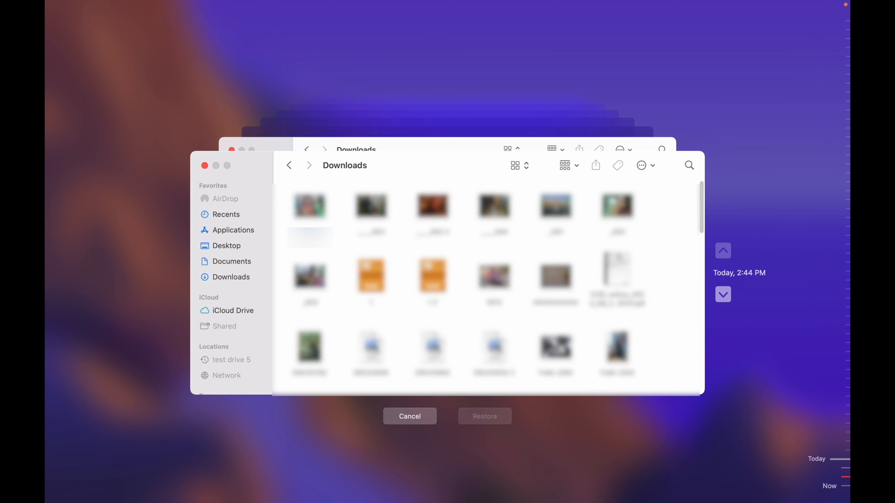
Select the Downloads file to restore from the Today 2:44 PM snapshot.
click(483, 417)
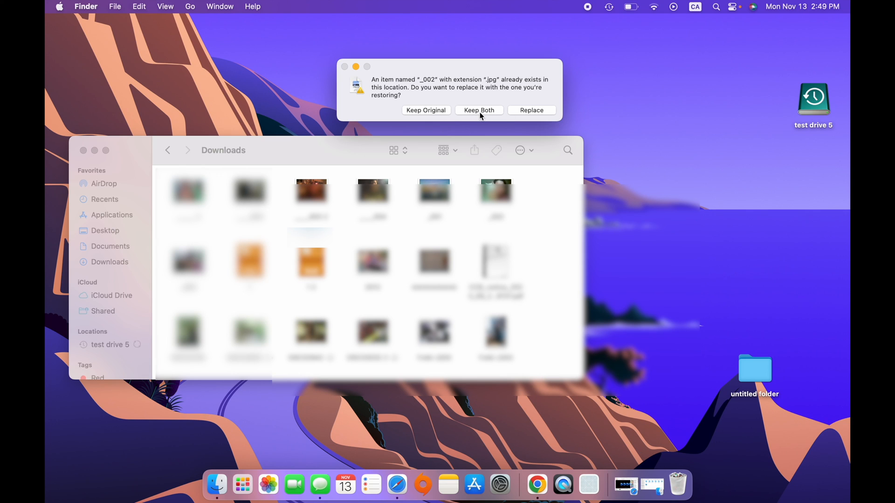
Keep both the existing and restored '_002.jpg' in Downloads.
click(478, 110)
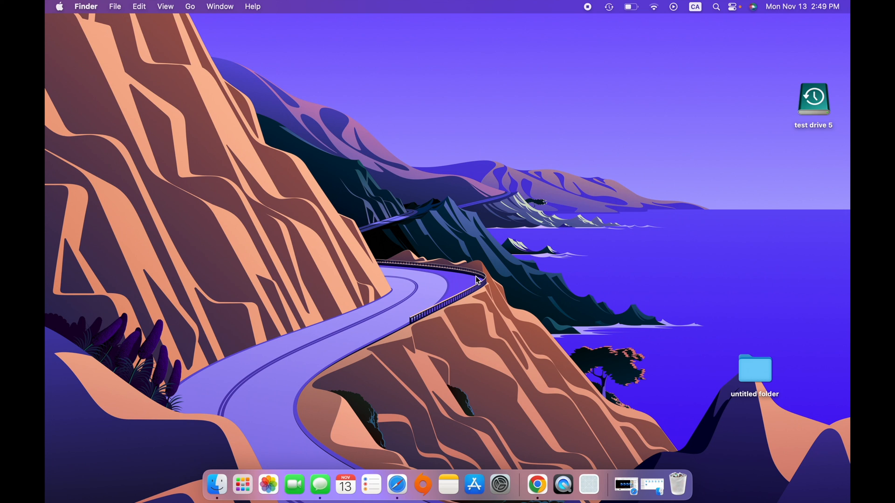